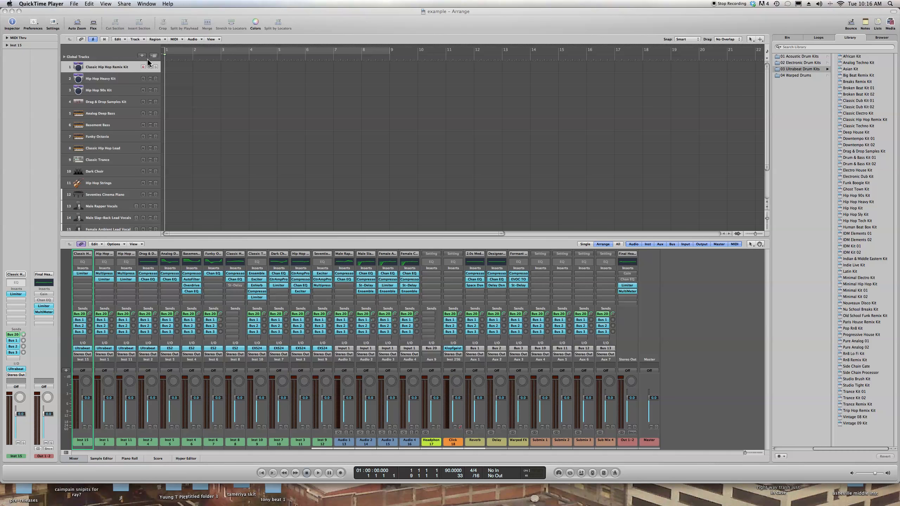
mouse_move(256, 31)
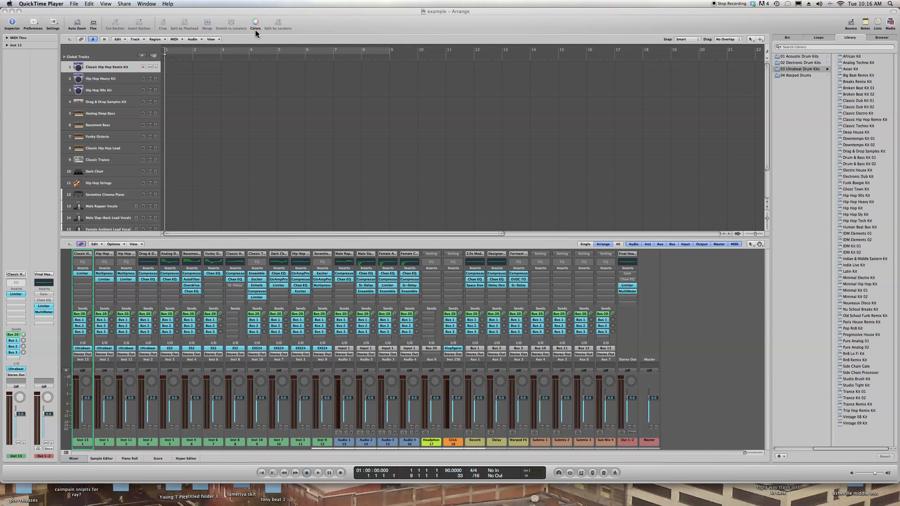
mouse_move(577, 95)
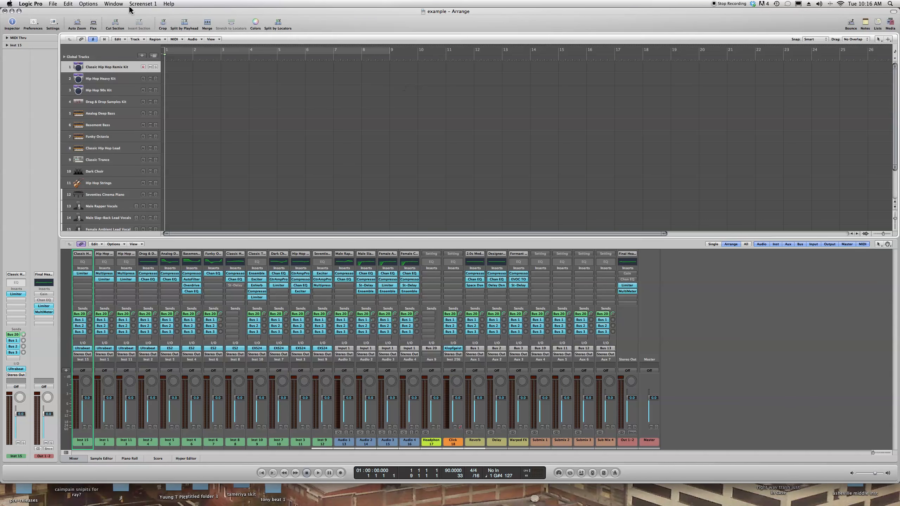
- Start a new project, closing the current one and dismissing the template chooser
left_click(53, 4)
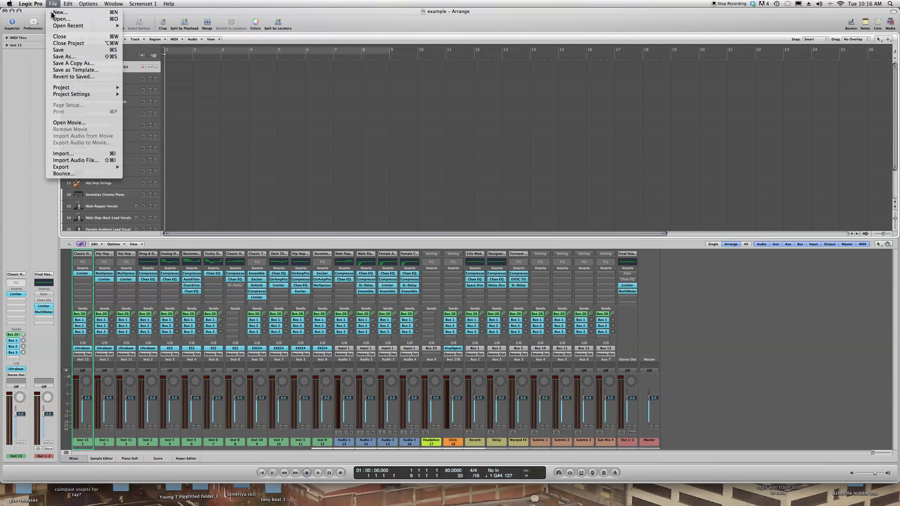
left_click(60, 12)
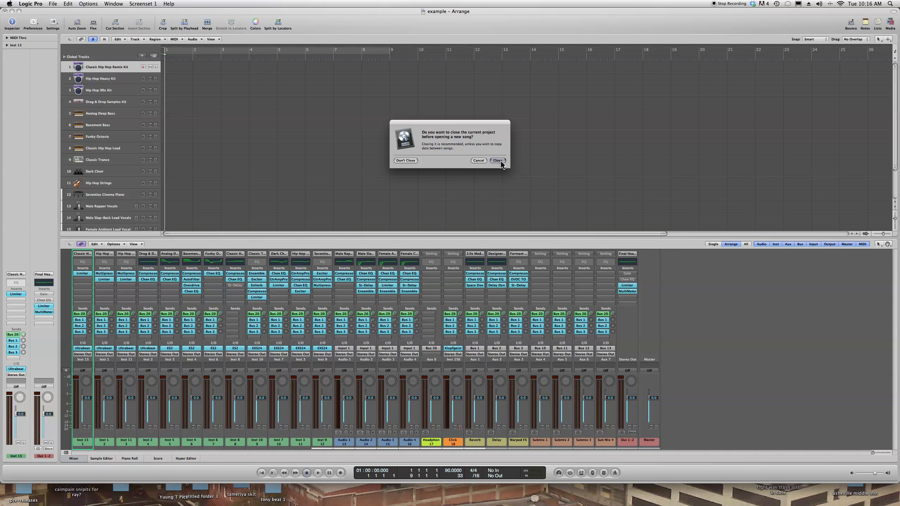
left_click(497, 160)
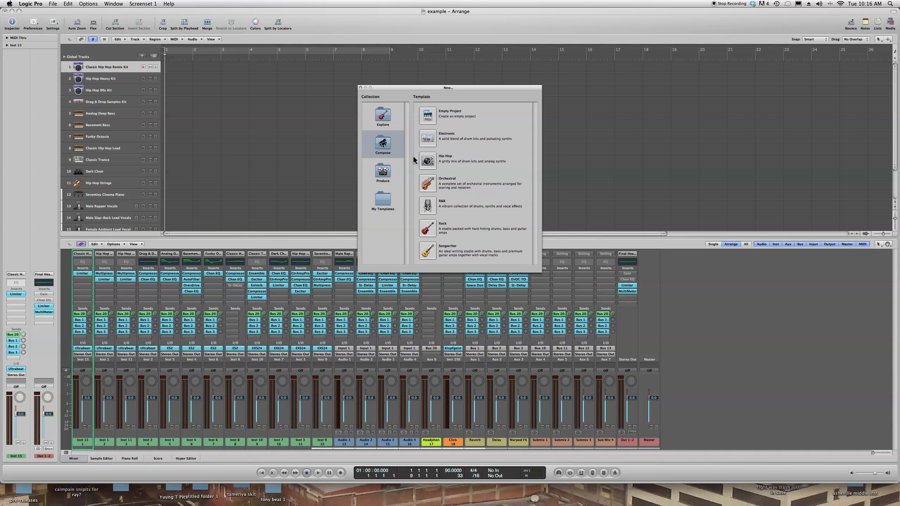
mouse_move(417, 158)
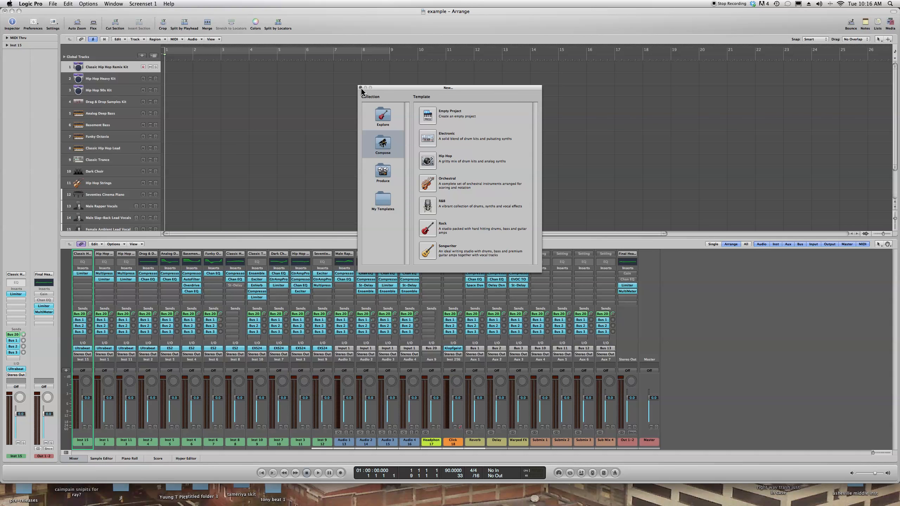
left_click(360, 88)
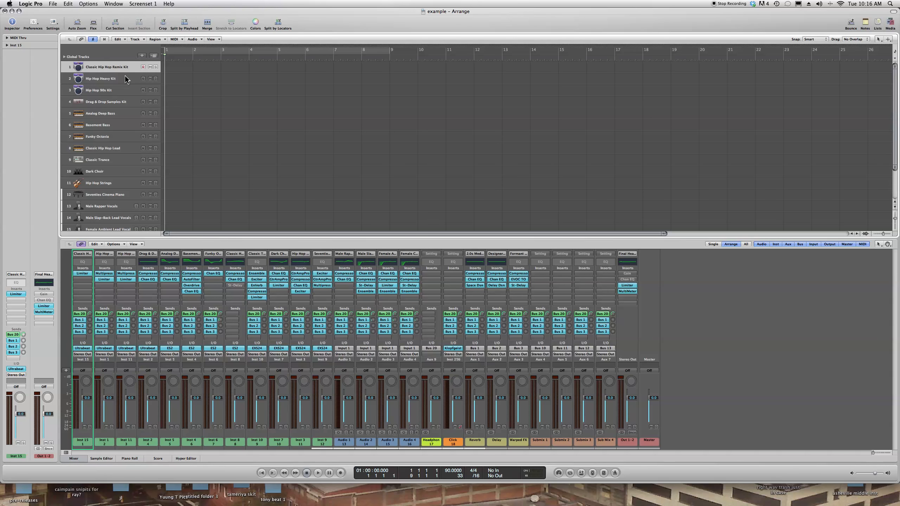
mouse_move(124, 79)
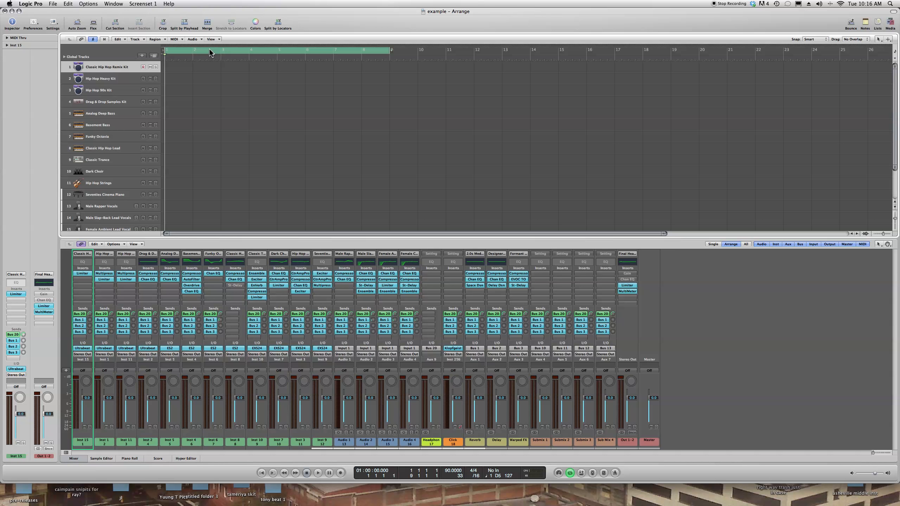
- Set a cycle range from bar 1 to bar 3 and review the full track list
left_click_drag(390, 50, 339, 50)
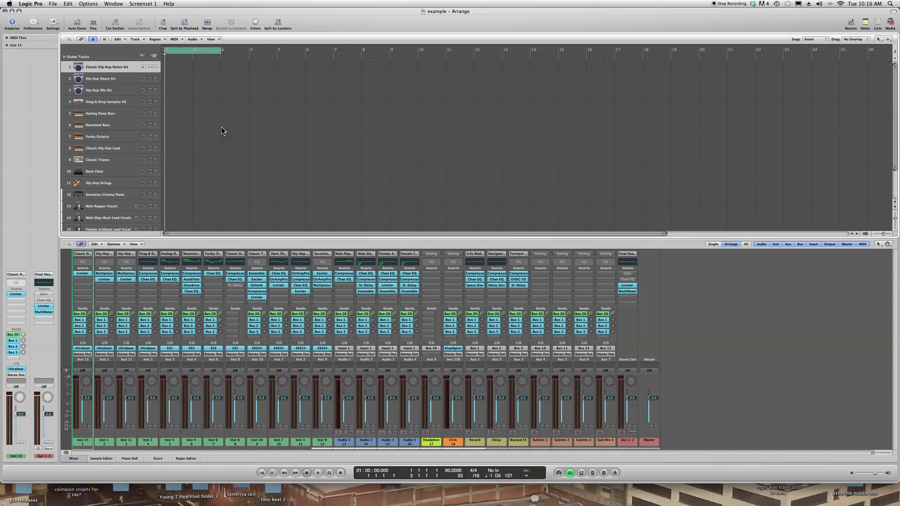
mouse_move(119, 93)
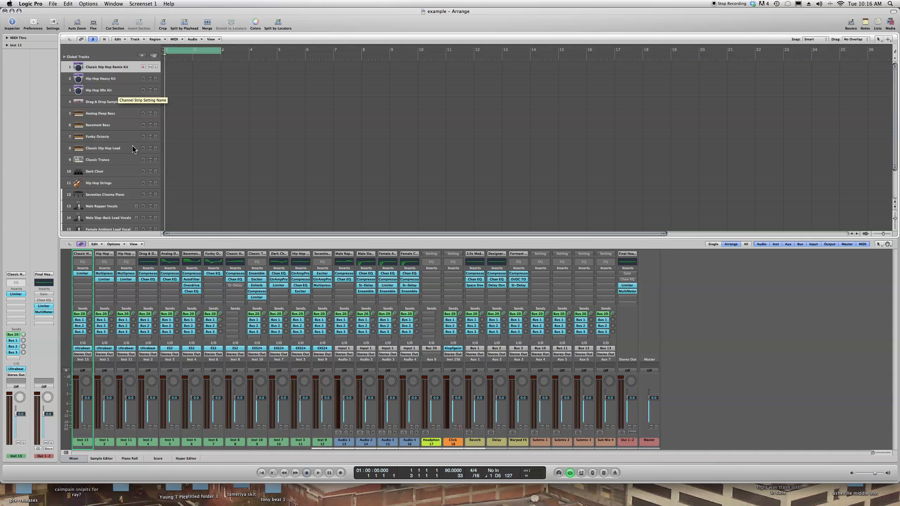
scroll("down", 3)
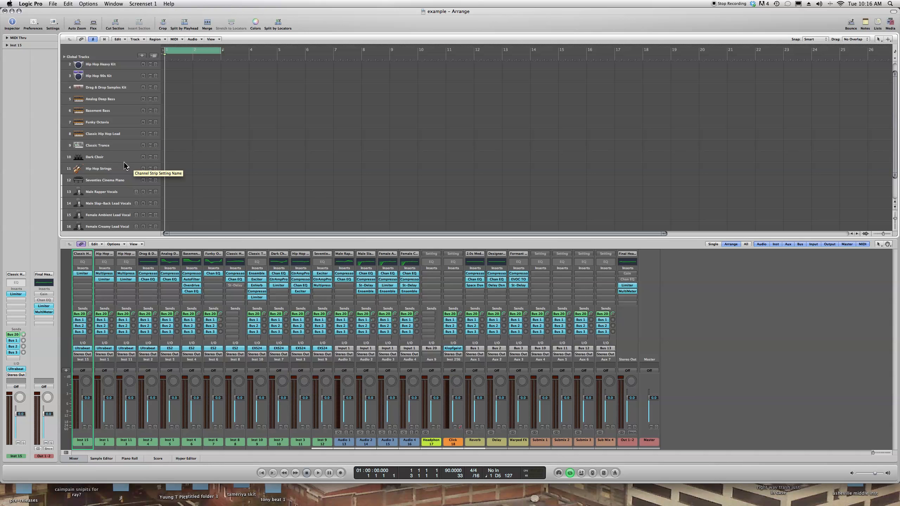
mouse_move(120, 180)
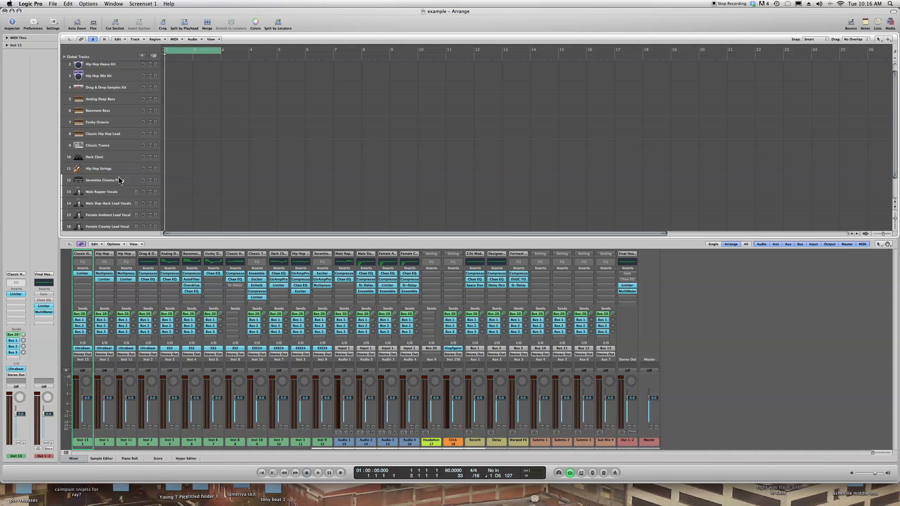
scroll("down", 3)
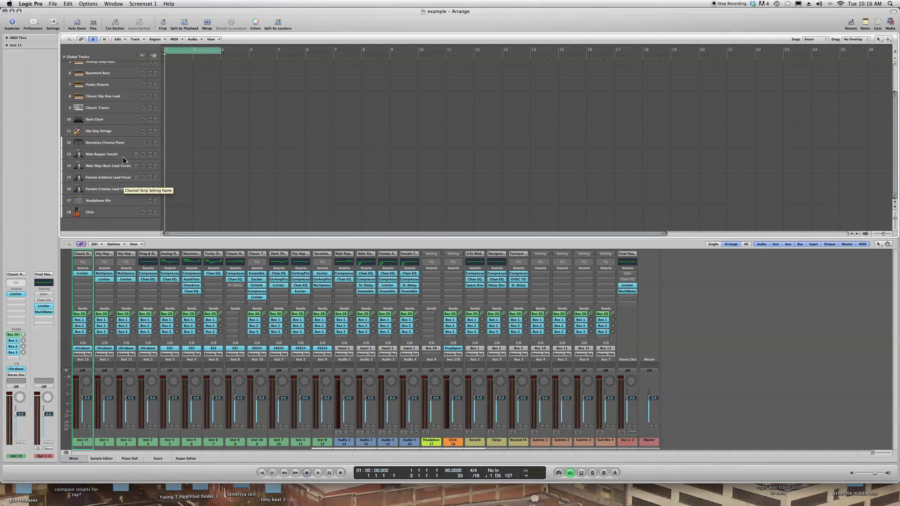
mouse_move(106, 180)
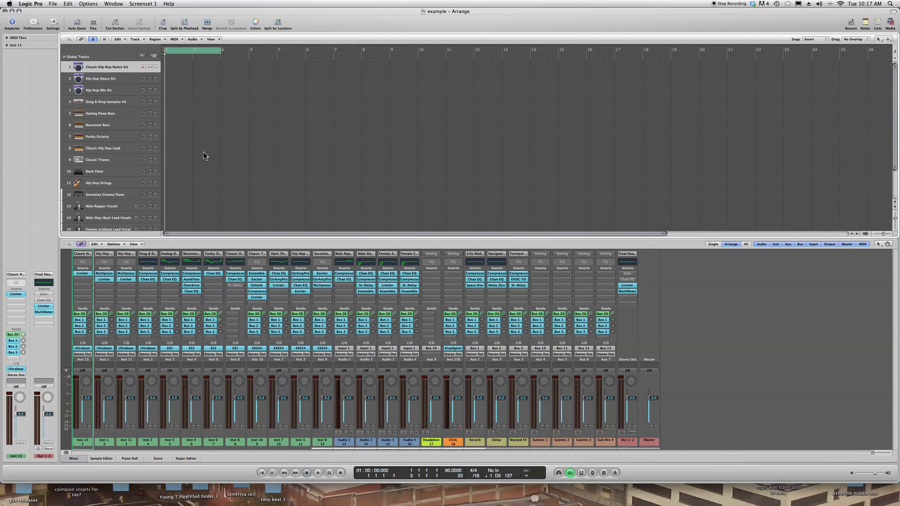
mouse_move(157, 99)
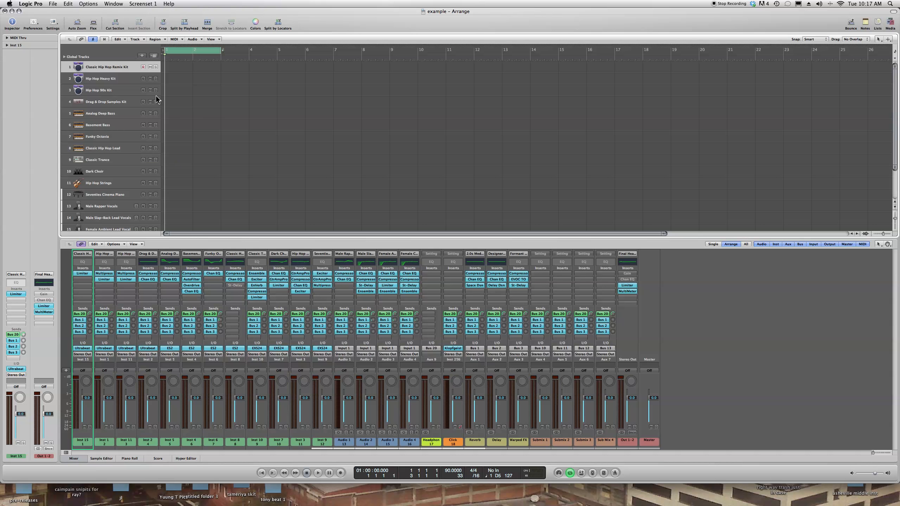
mouse_move(524, 314)
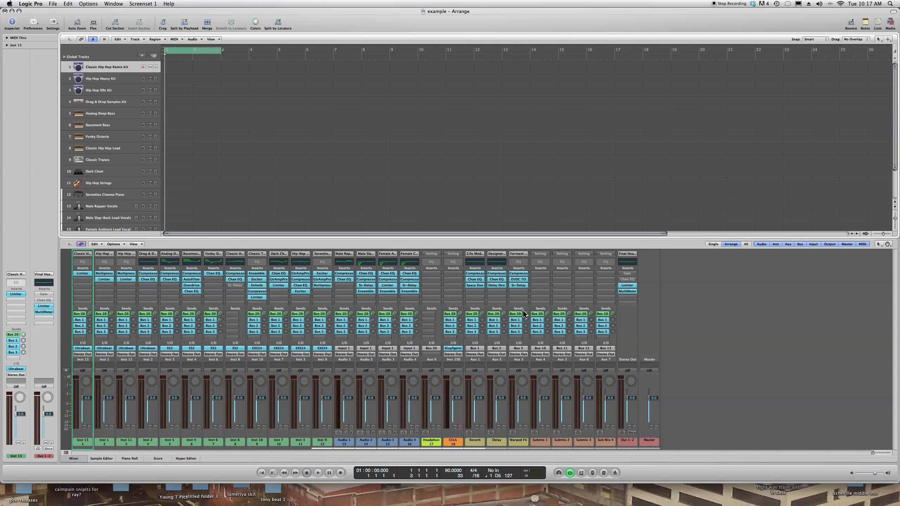
mouse_move(261, 175)
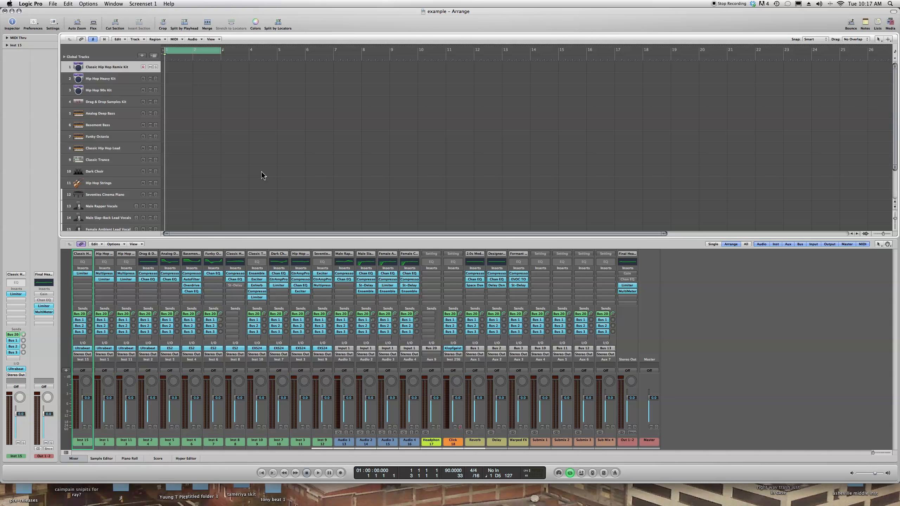
mouse_move(206, 123)
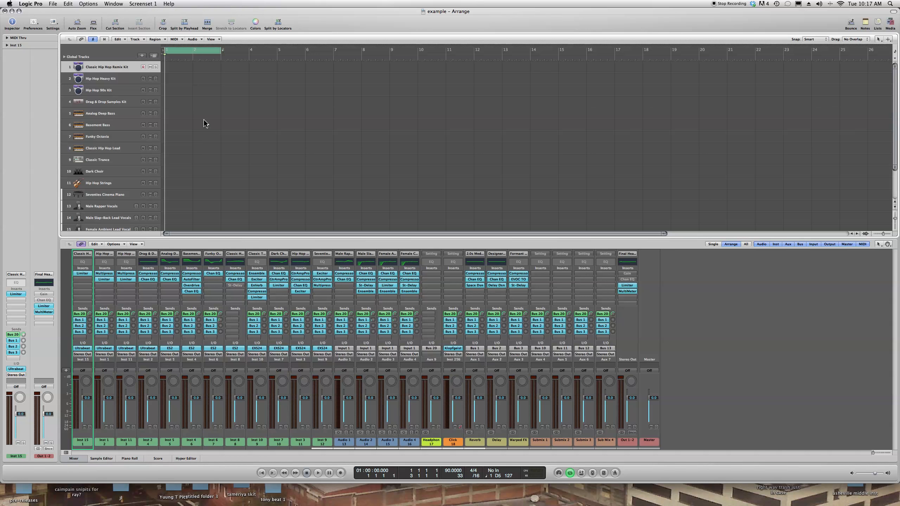
- Record drum regions over the cycle on the Classic Hip Hop Remix Kit and Hip Hop Heavy Kit tracks, showing the Piano Roll
left_click(143, 68)
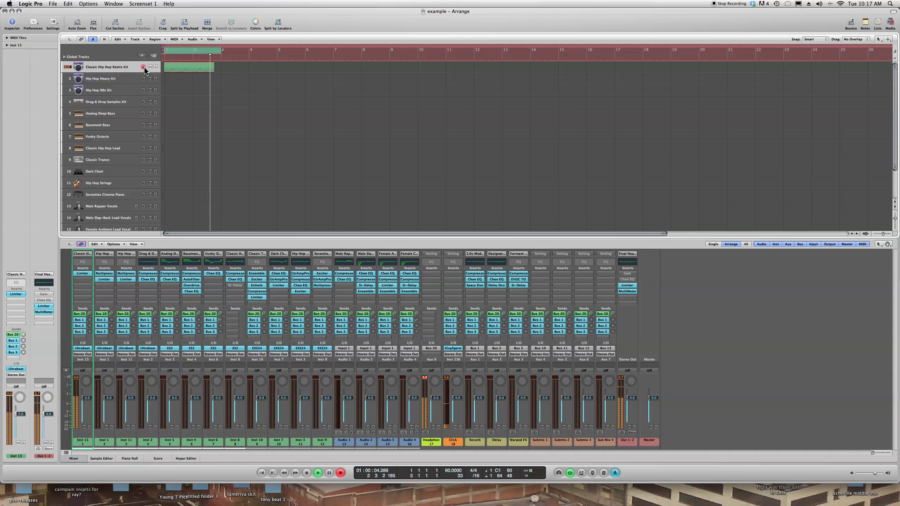
left_click(189, 67)
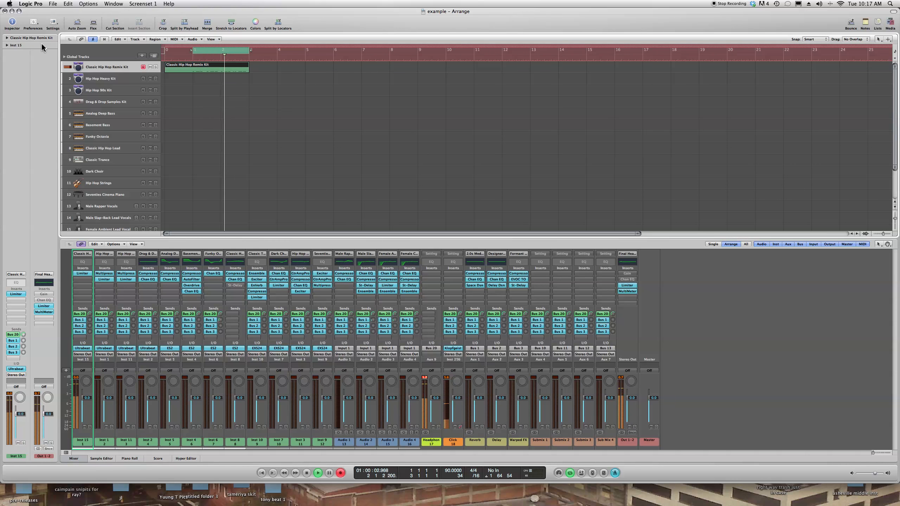
left_click(129, 457)
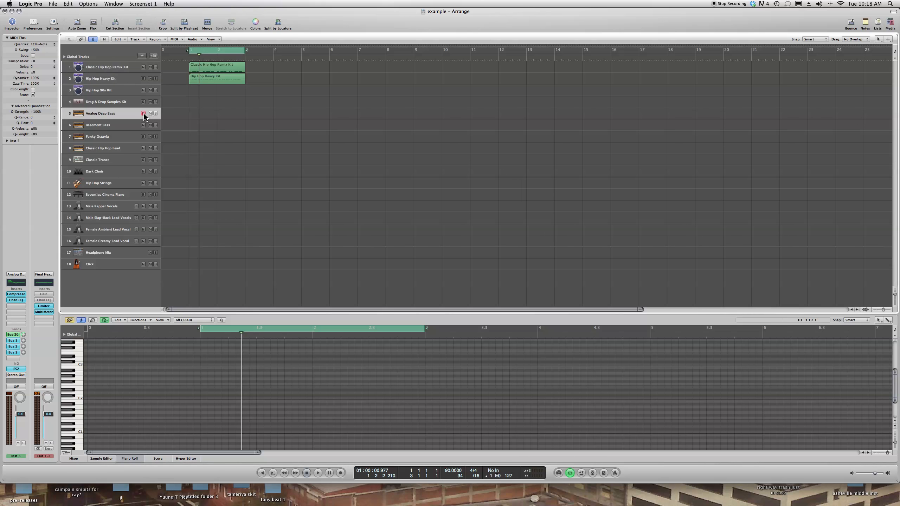
- Record two-bar parts on the Analog Deep Bass and Hip Hop Strings tracks
left_click(339, 473)
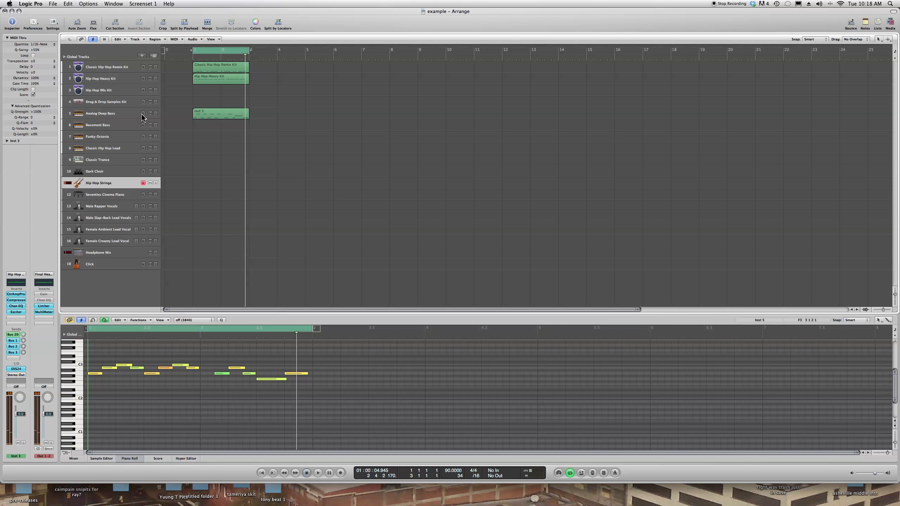
left_click(340, 472)
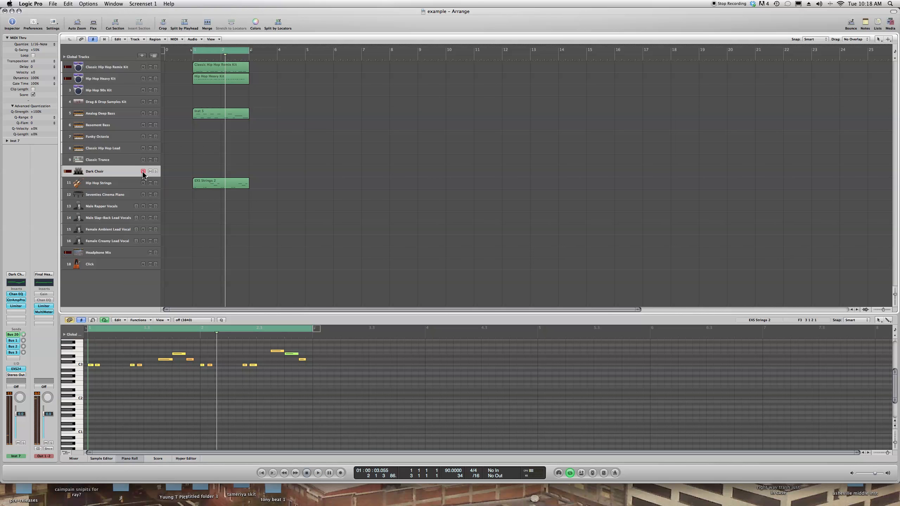
- Arm the Dark Choir track and record a two-bar choir part
left_click(318, 473)
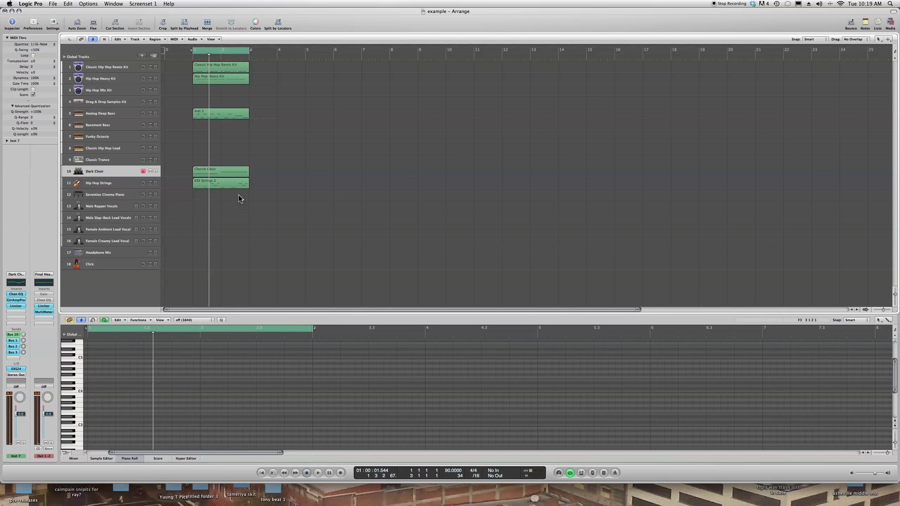
mouse_move(137, 181)
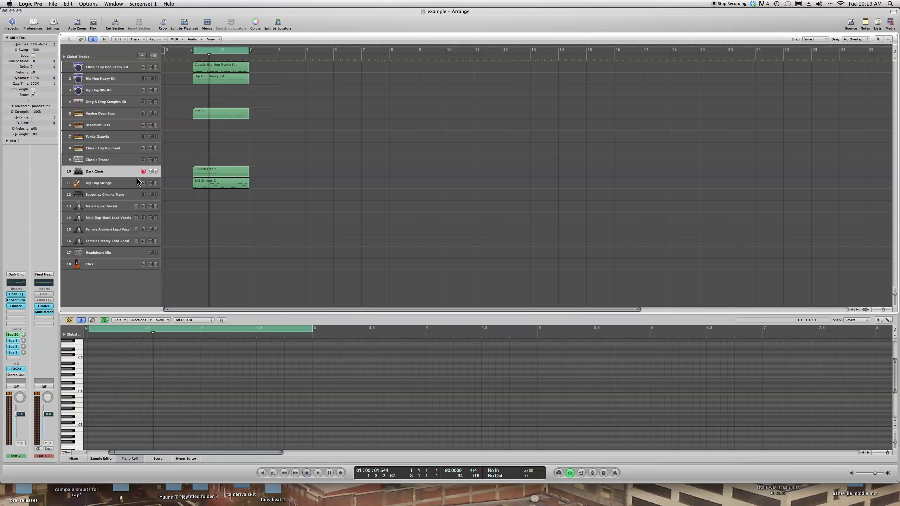
mouse_move(140, 127)
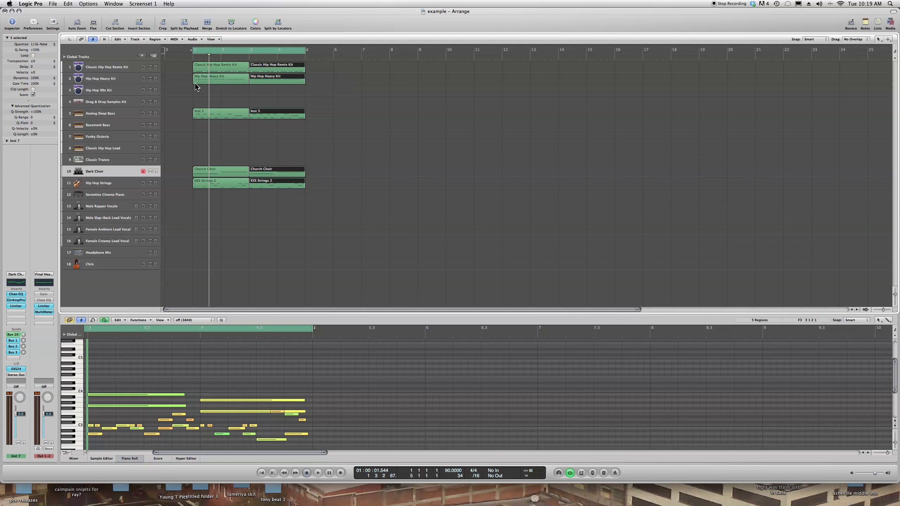
mouse_move(155, 70)
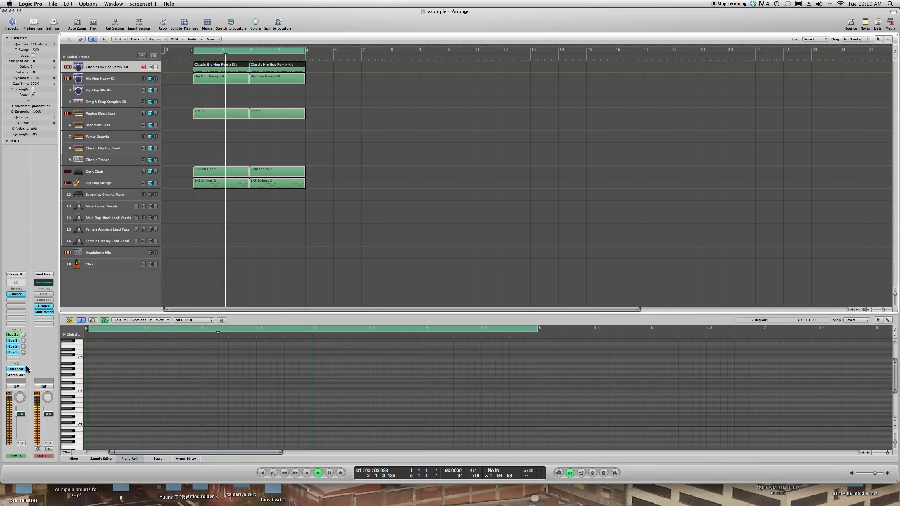
left_click(73, 457)
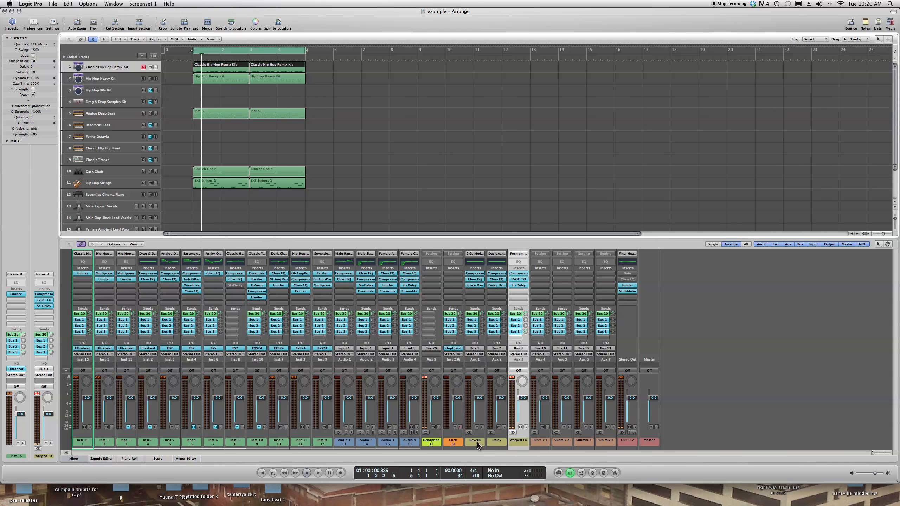
mouse_move(211, 197)
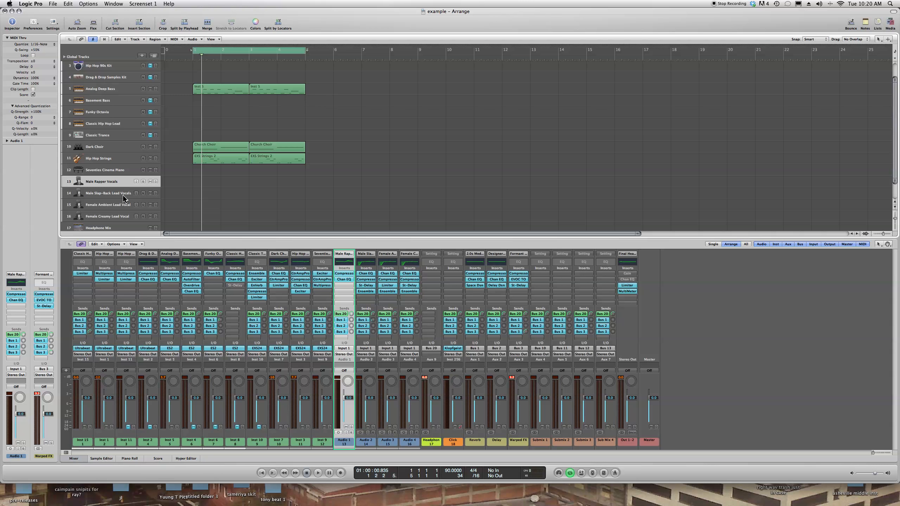
left_click(107, 193)
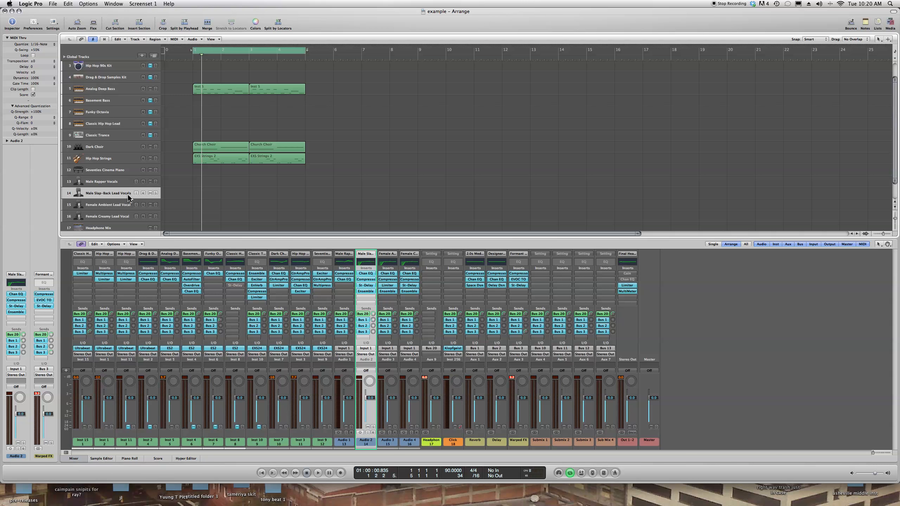
scroll("down", 3)
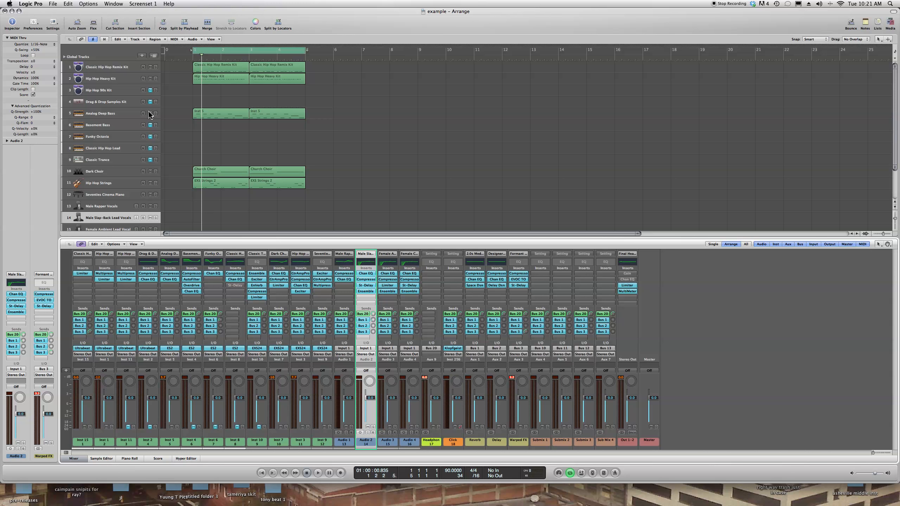
mouse_move(153, 95)
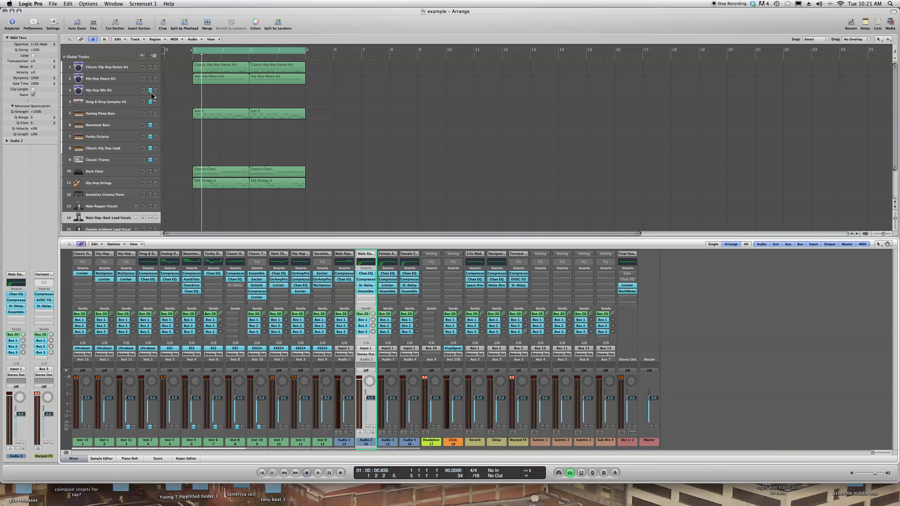
- Record a one-bar drum fill in bar 4 on the Hip Hop 90s Kit track and stop
left_click(98, 90)
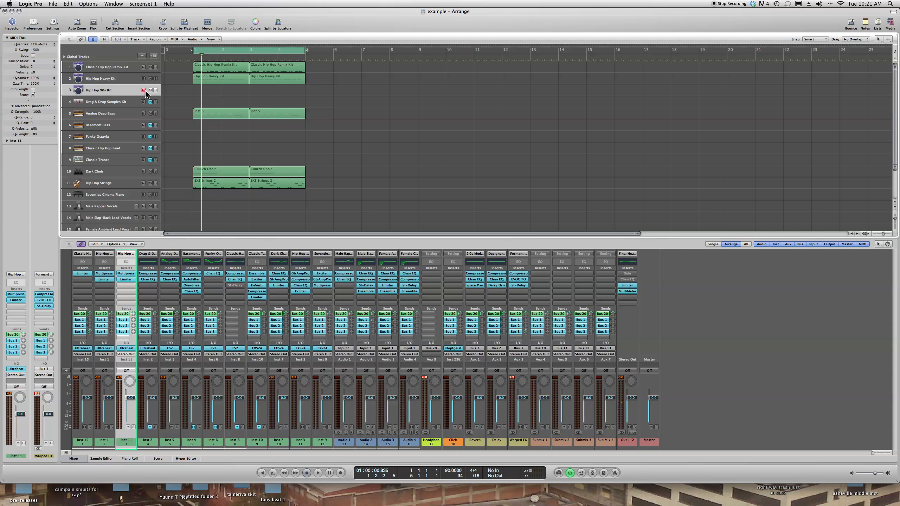
left_click(318, 473)
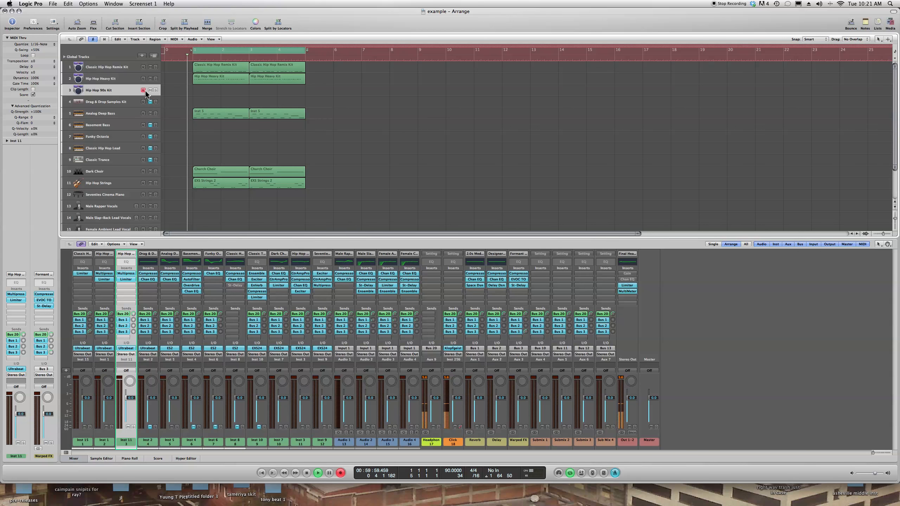
left_click(317, 474)
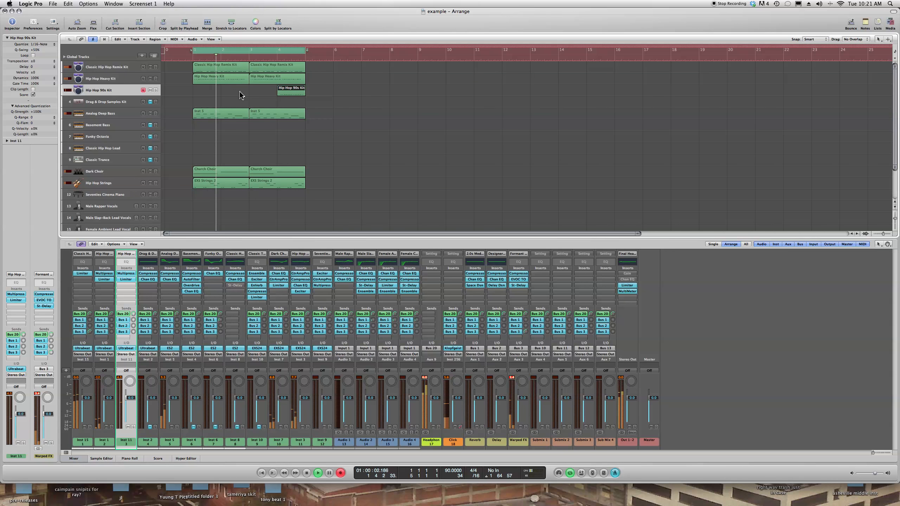
left_click(329, 474)
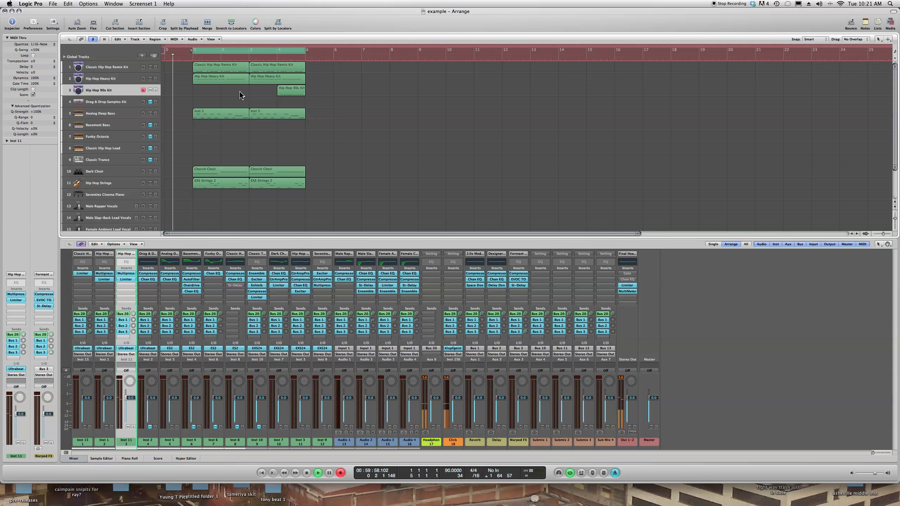
left_click(318, 473)
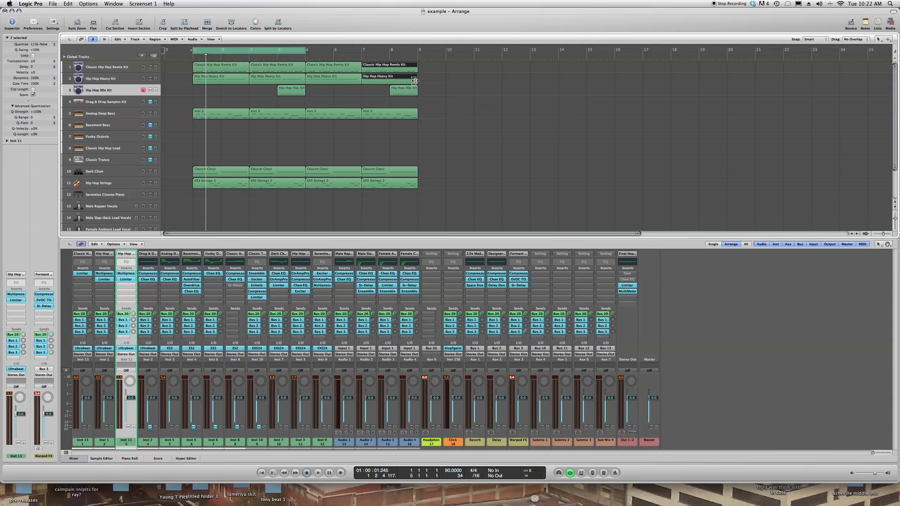
- Trim the last Classic Hip Hop Remix Kit and Hip Hop Heavy Kit regions to end at bar 8
left_click_drag(417, 80, 390, 80)
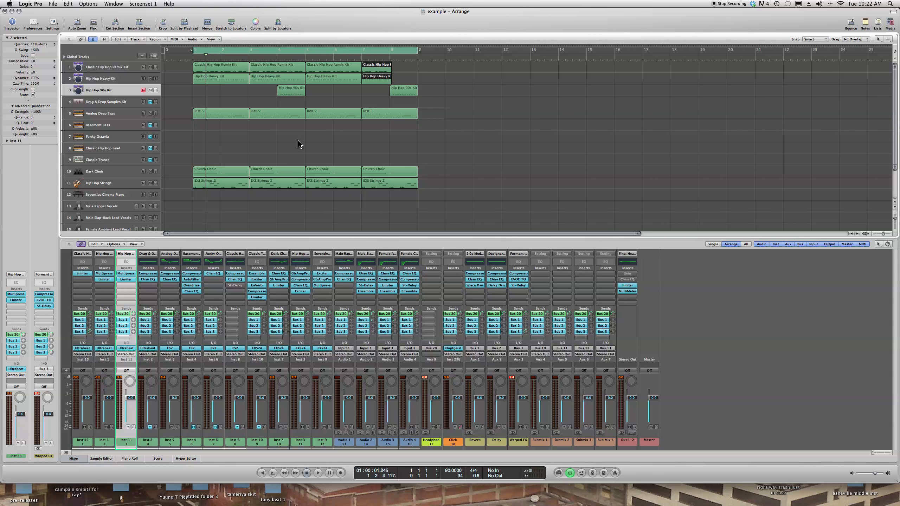
mouse_move(224, 137)
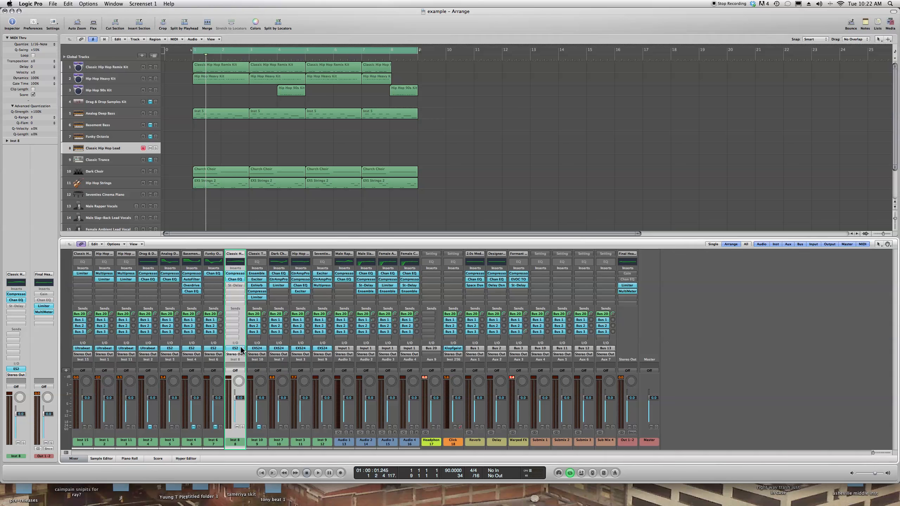
left_click(234, 349)
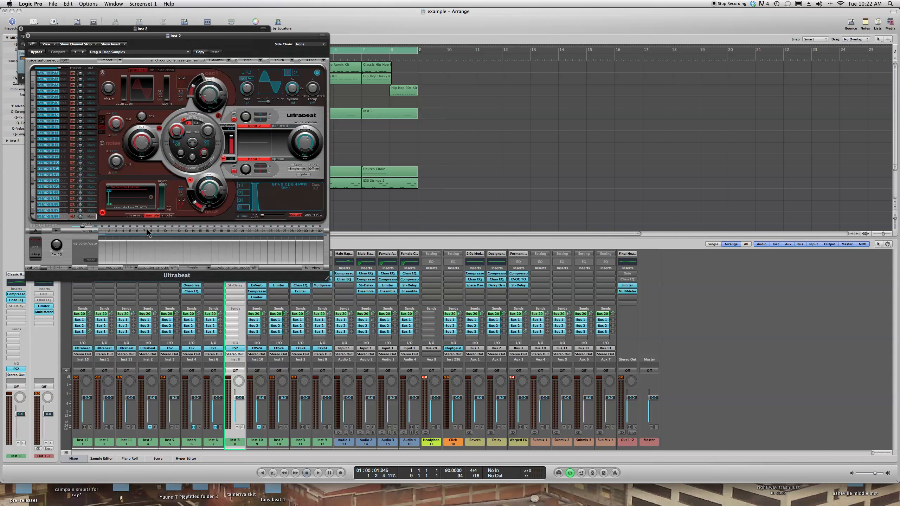
mouse_move(324, 261)
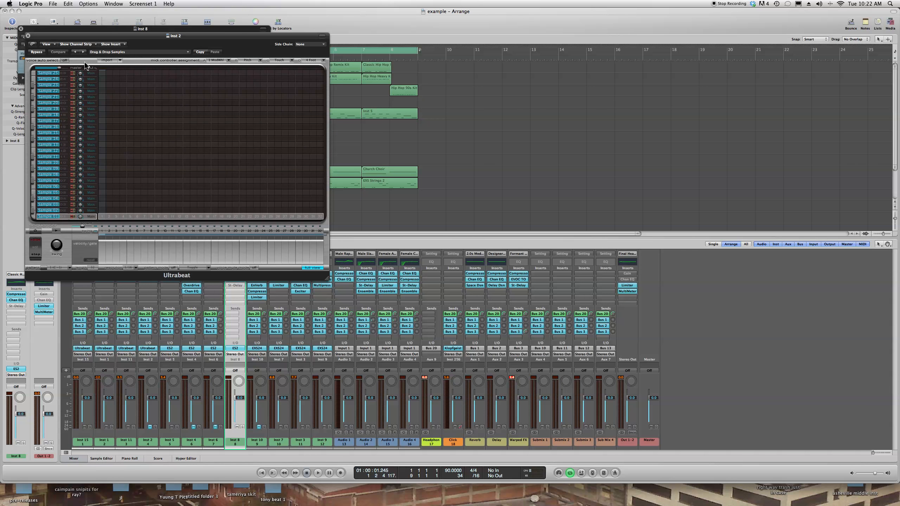
left_click(27, 36)
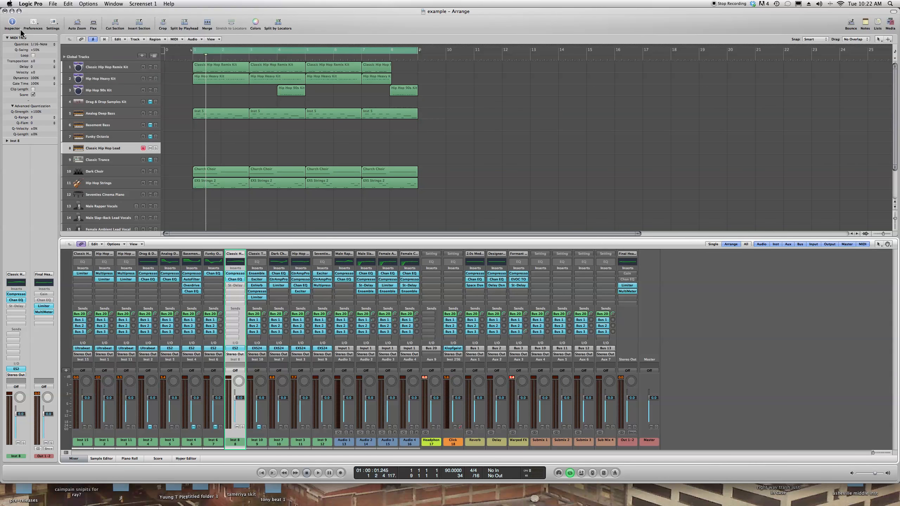
mouse_move(11, 27)
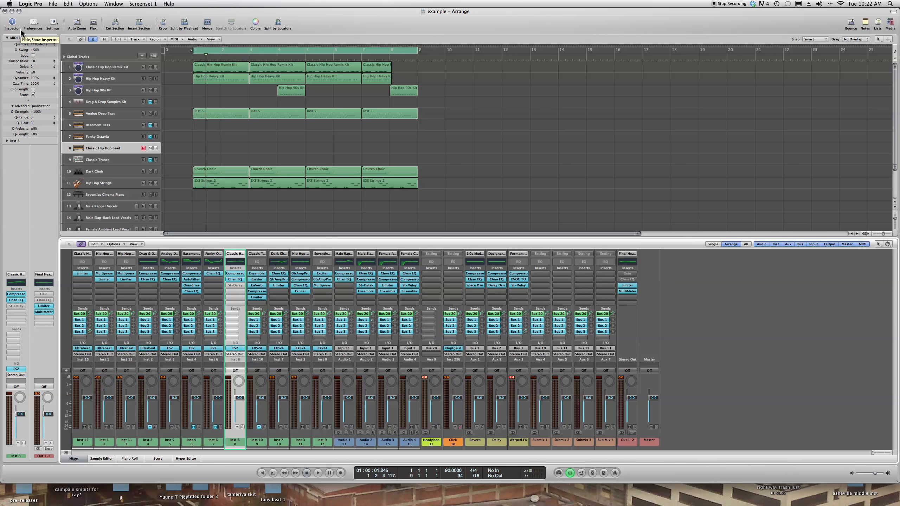